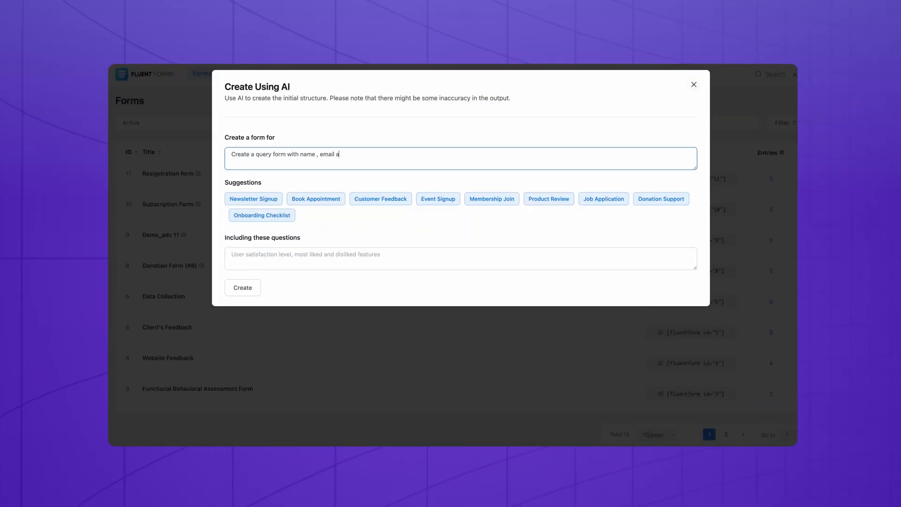
- Create the AI-generated query form collecting a name and email address
left_click(243, 288)
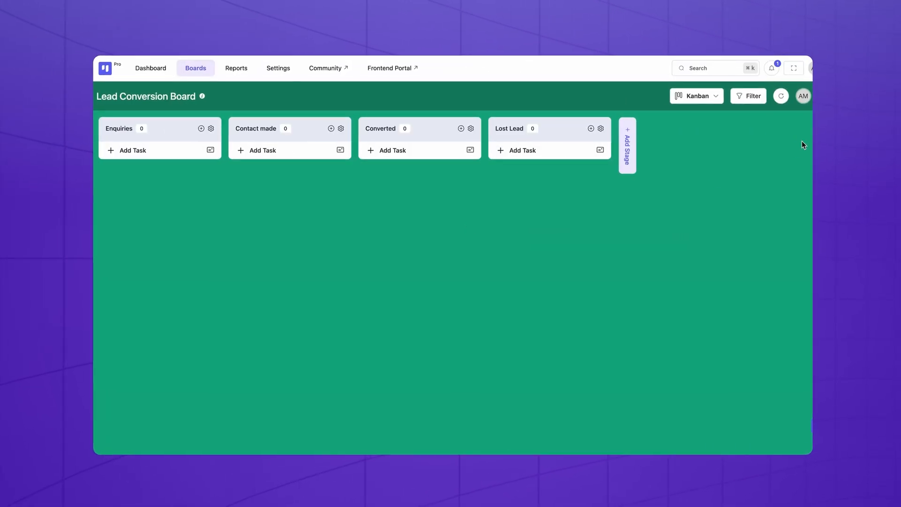
- Choose Board Labels from the Lead Conversion Board's menu
left_click(811, 68)
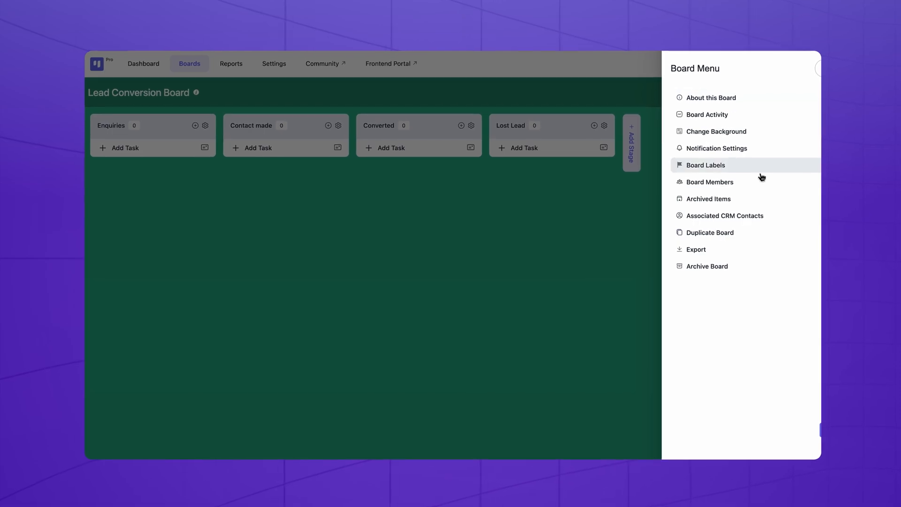
left_click(710, 182)
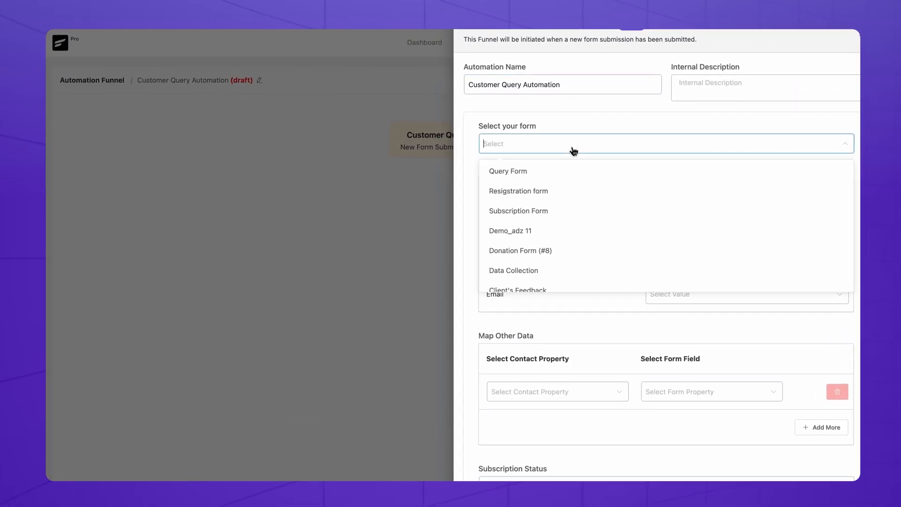
- Trigger the automation from Query Form and map Your name to the contact's First Name
left_click(507, 171)
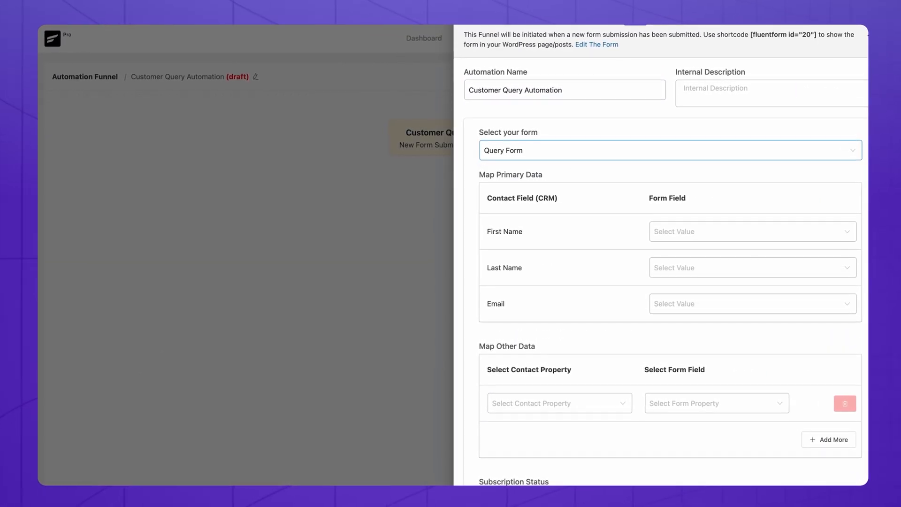
left_click(751, 231)
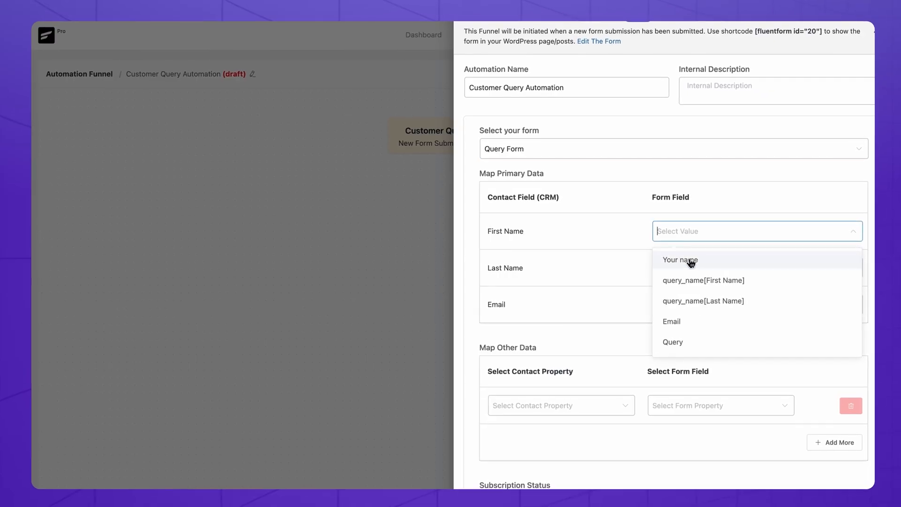
left_click(680, 260)
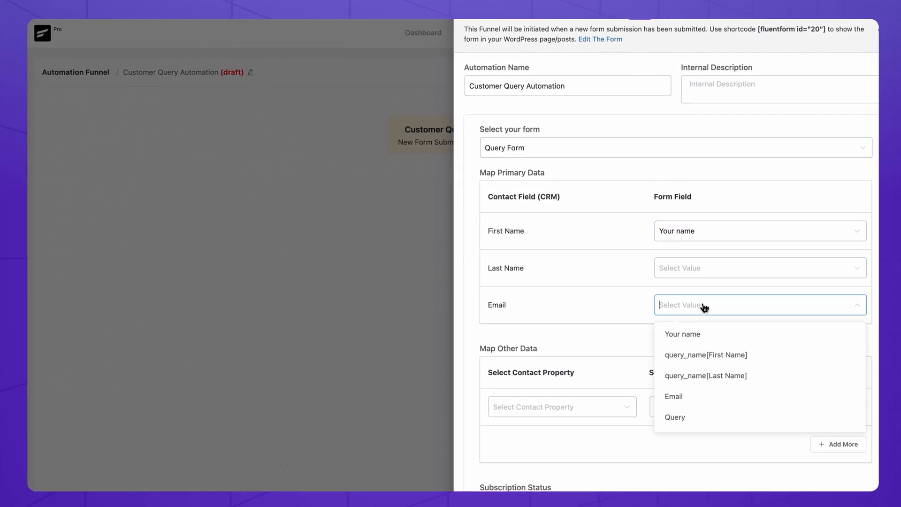